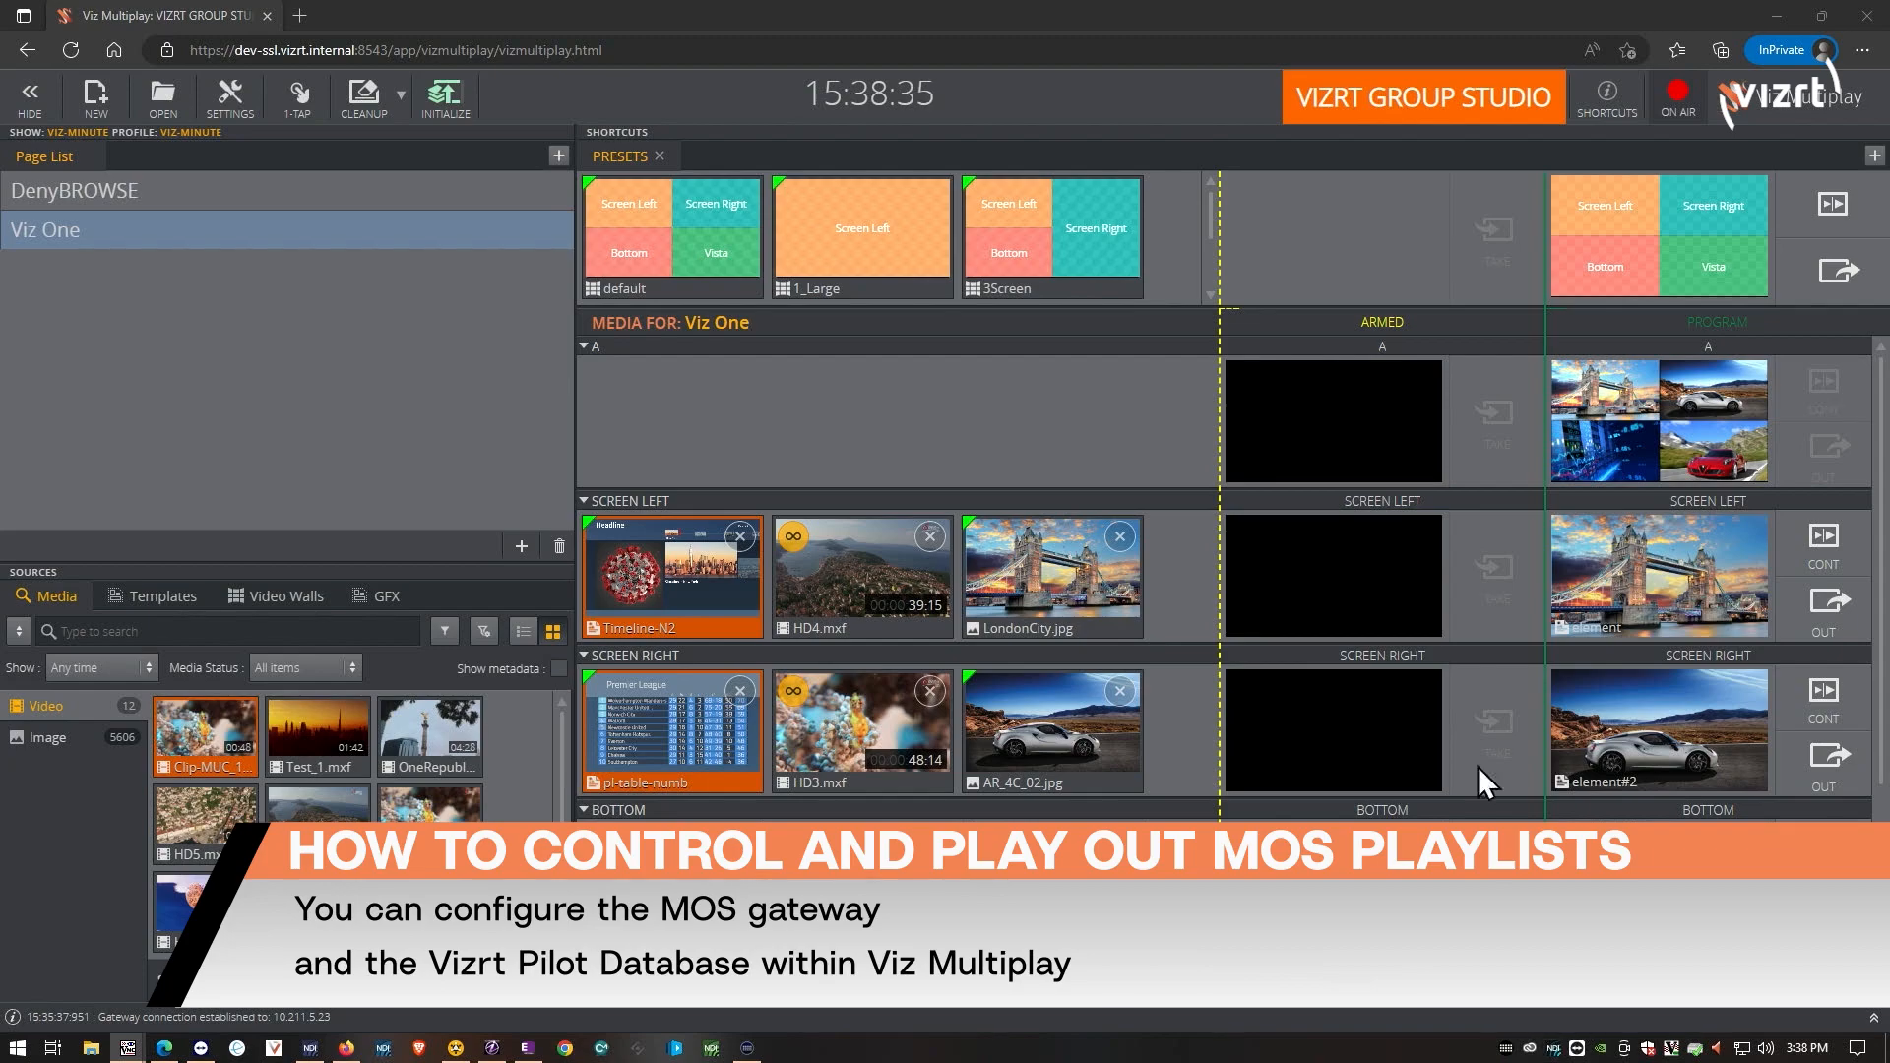
- Show the MOS Config settings with the connected gateway host address
left_click(229, 91)
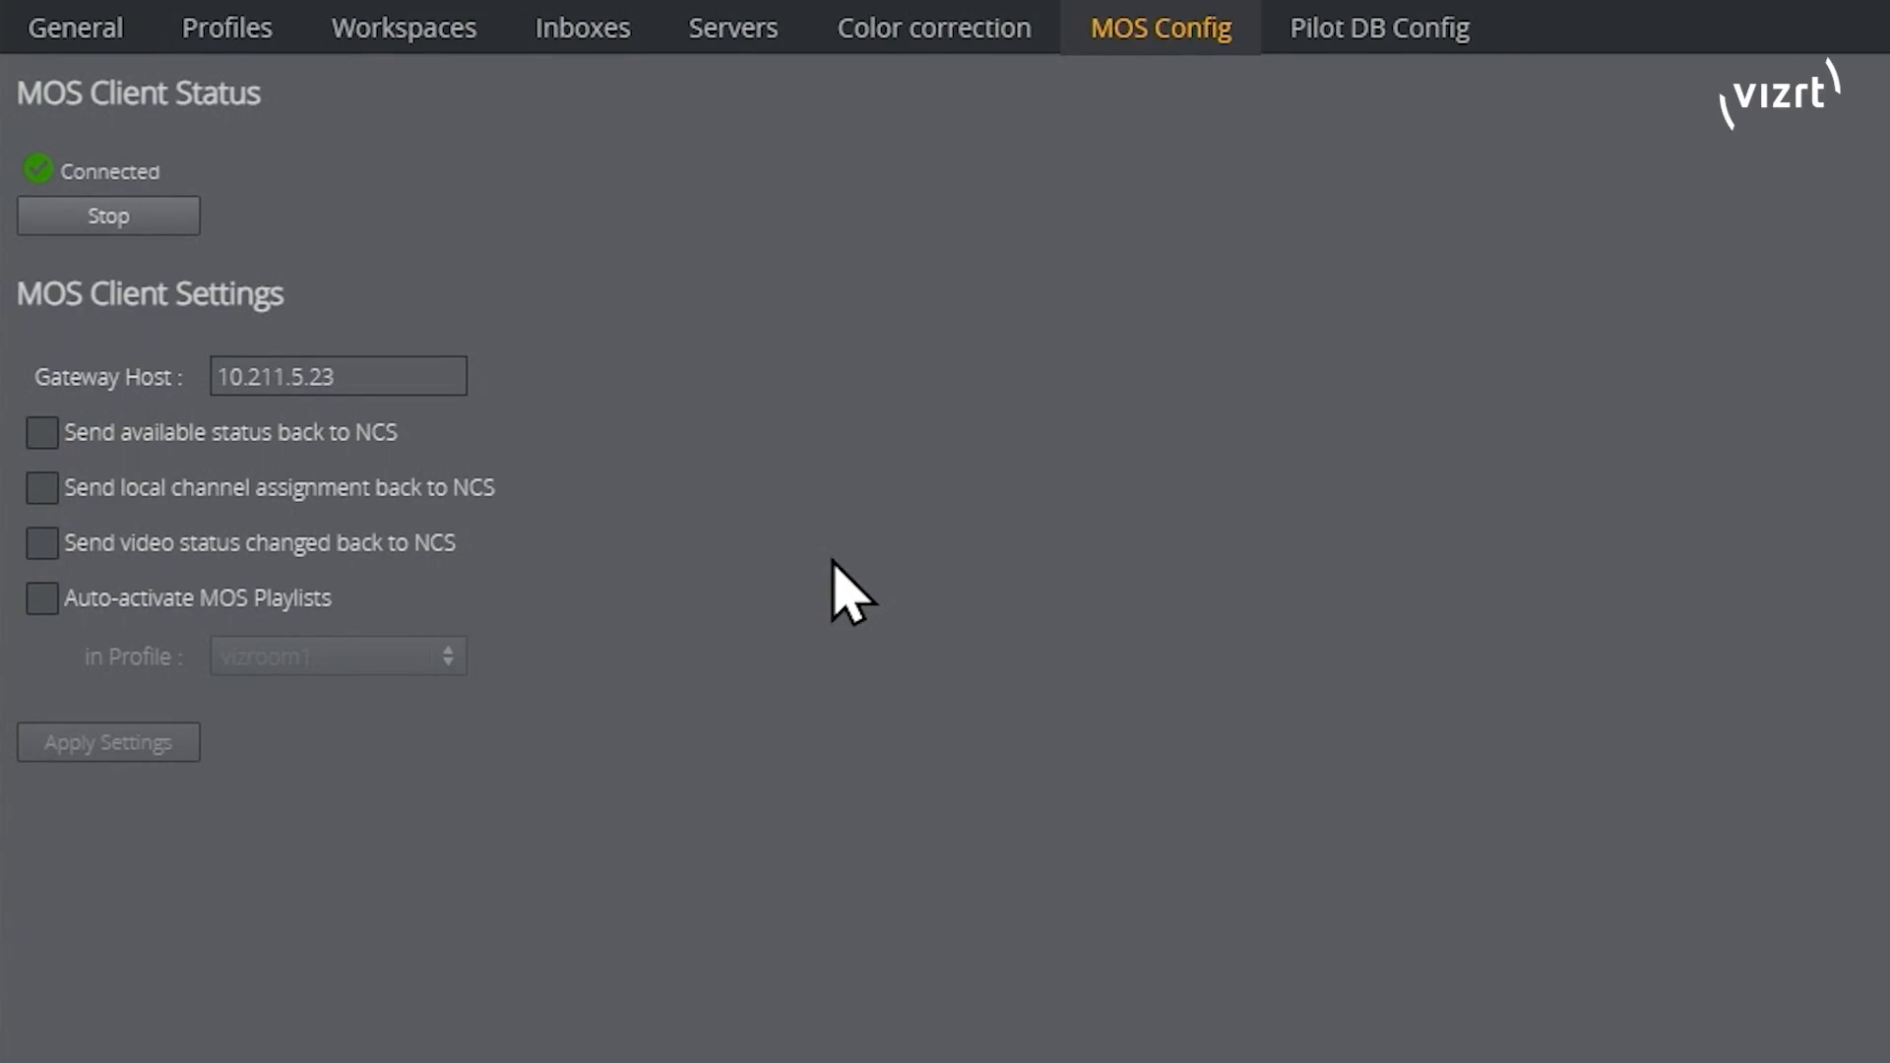
- Close Settings to return to the main playout view beside the iNEWS rundown
left_click(1378, 27)
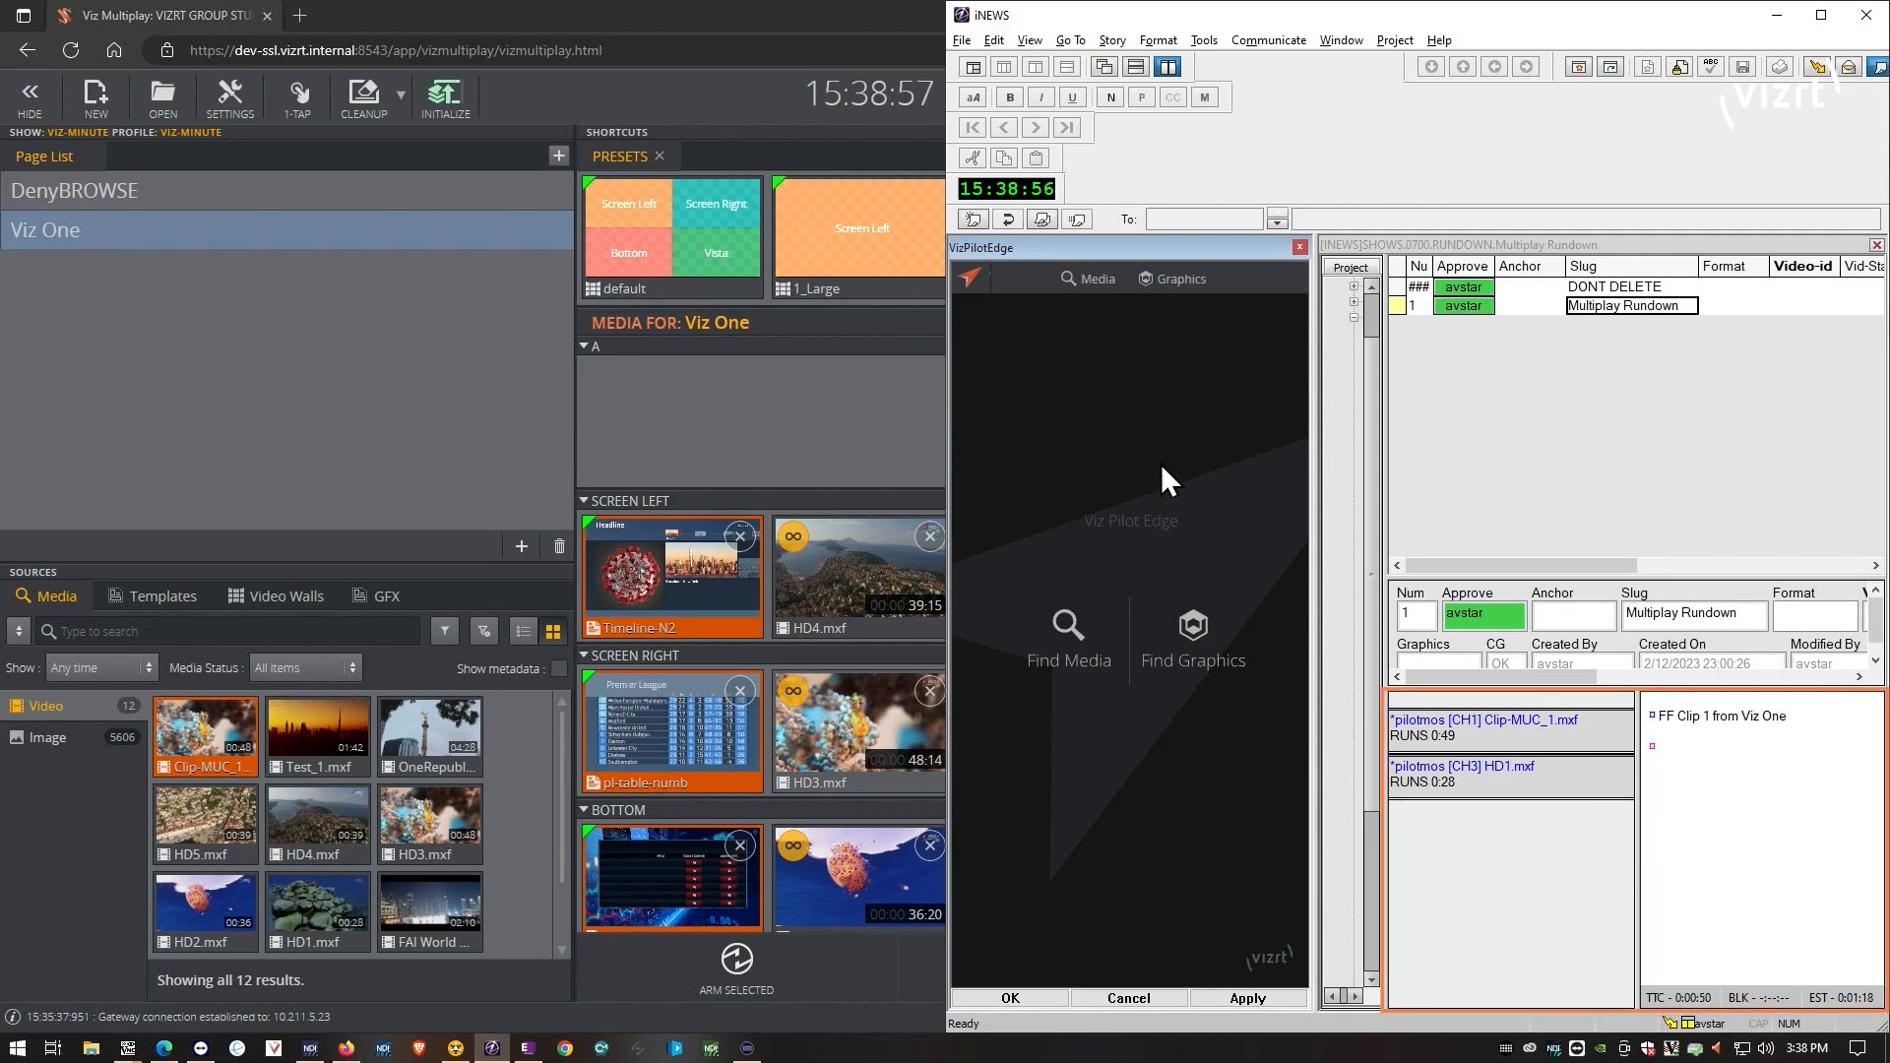
mouse_move(1073, 327)
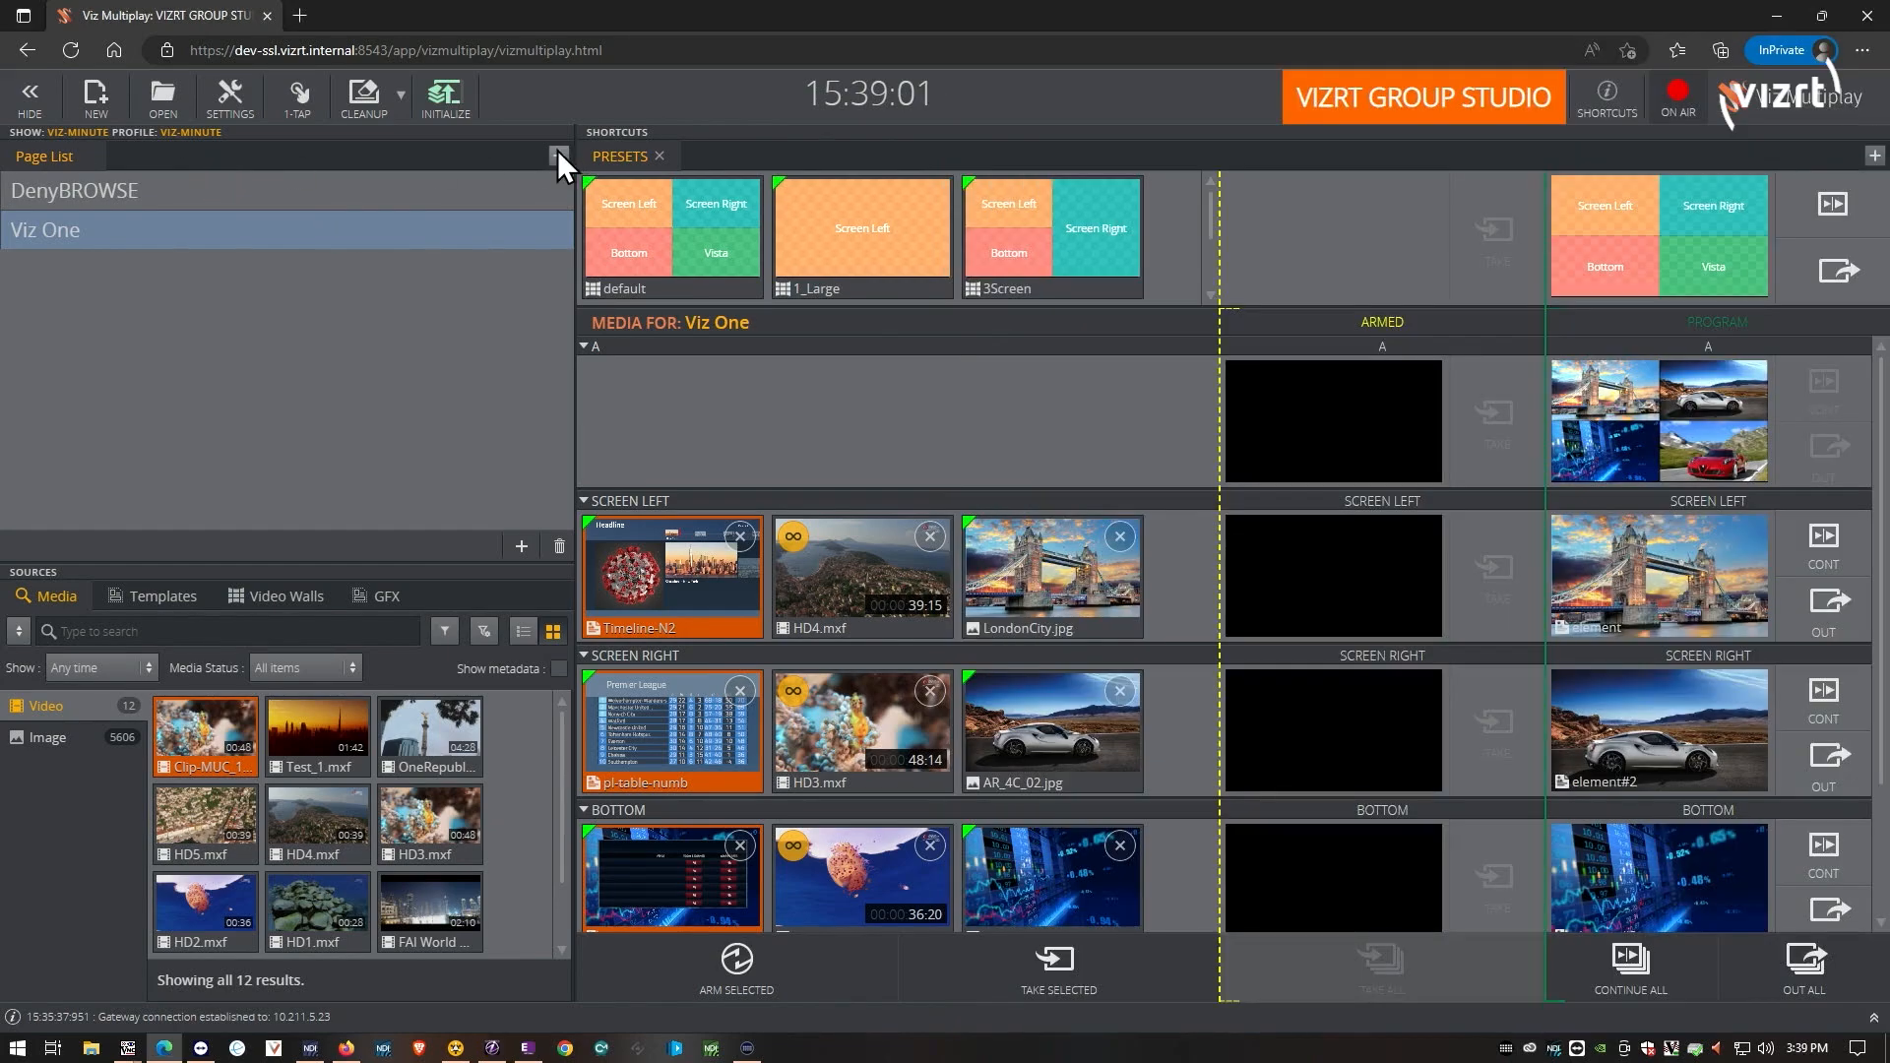
- Add the existing INEWS/SHOWS.0700.RUNDOWN MOS playlist to the page list
left_click(560, 155)
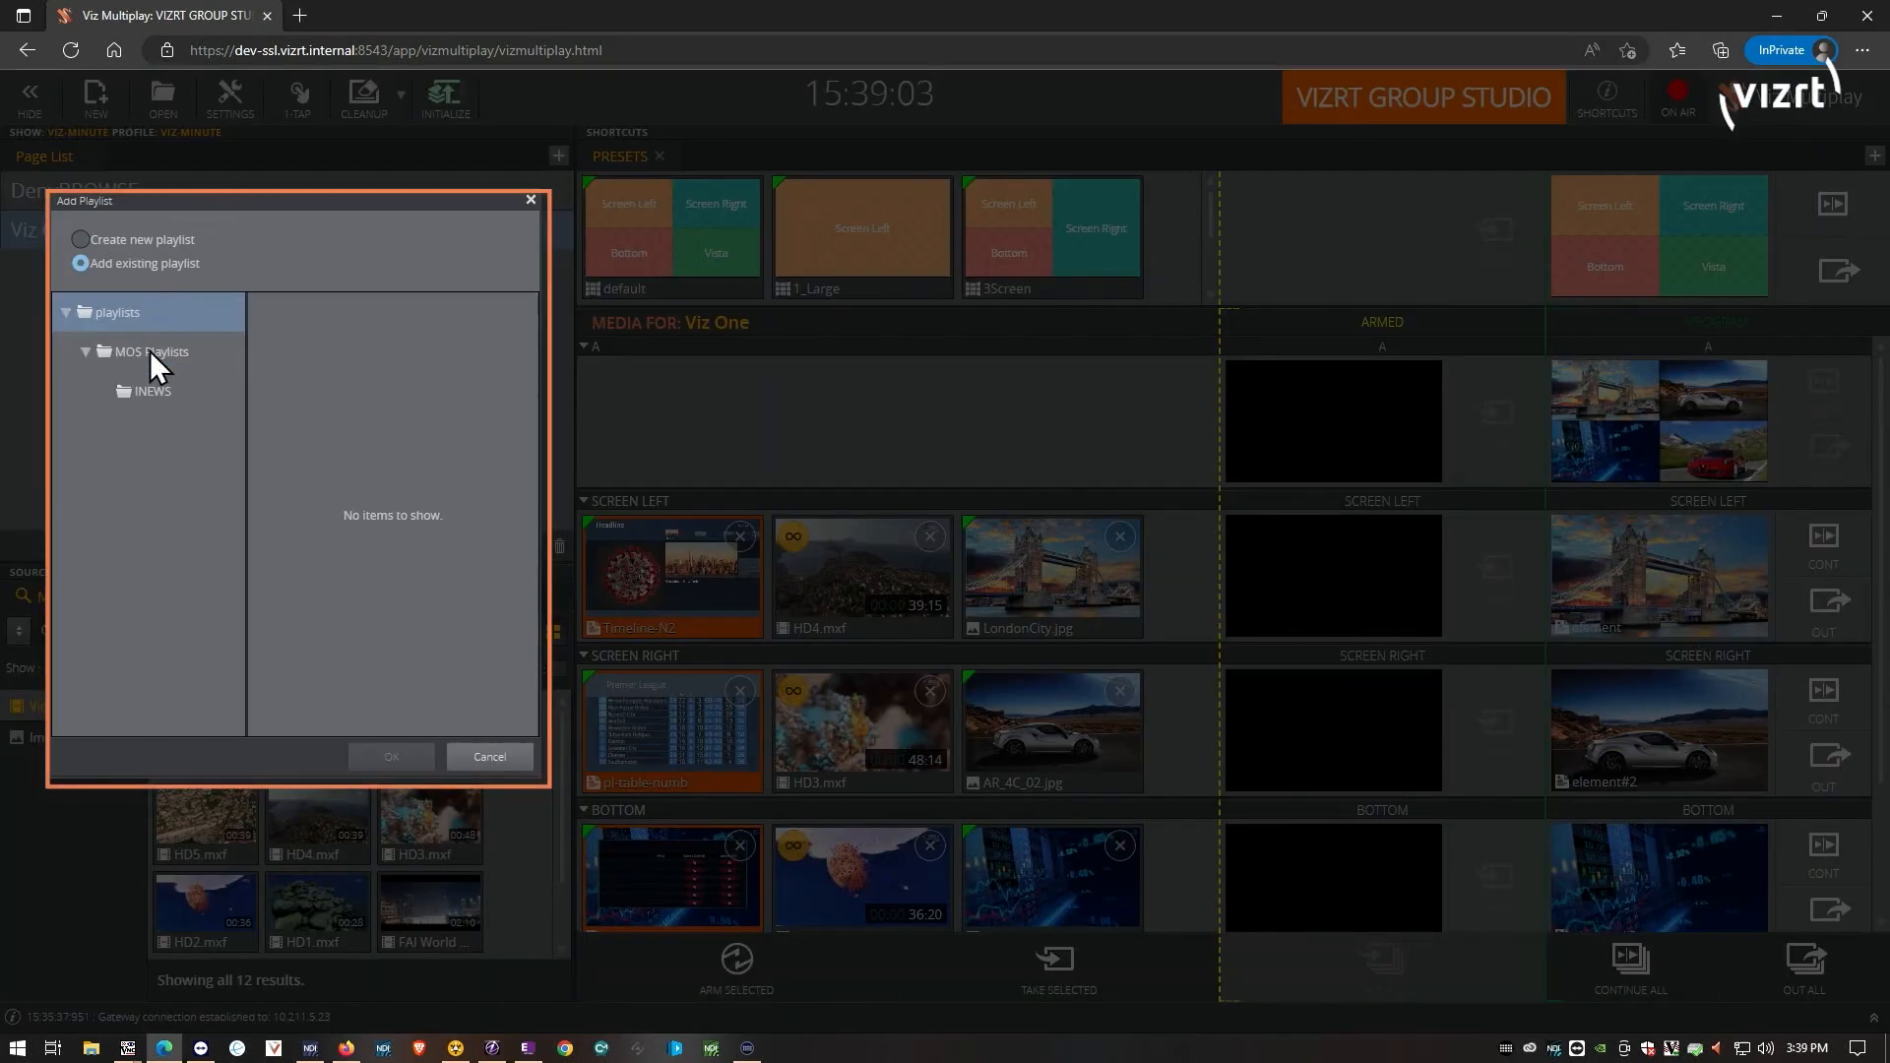
left_click(152, 390)
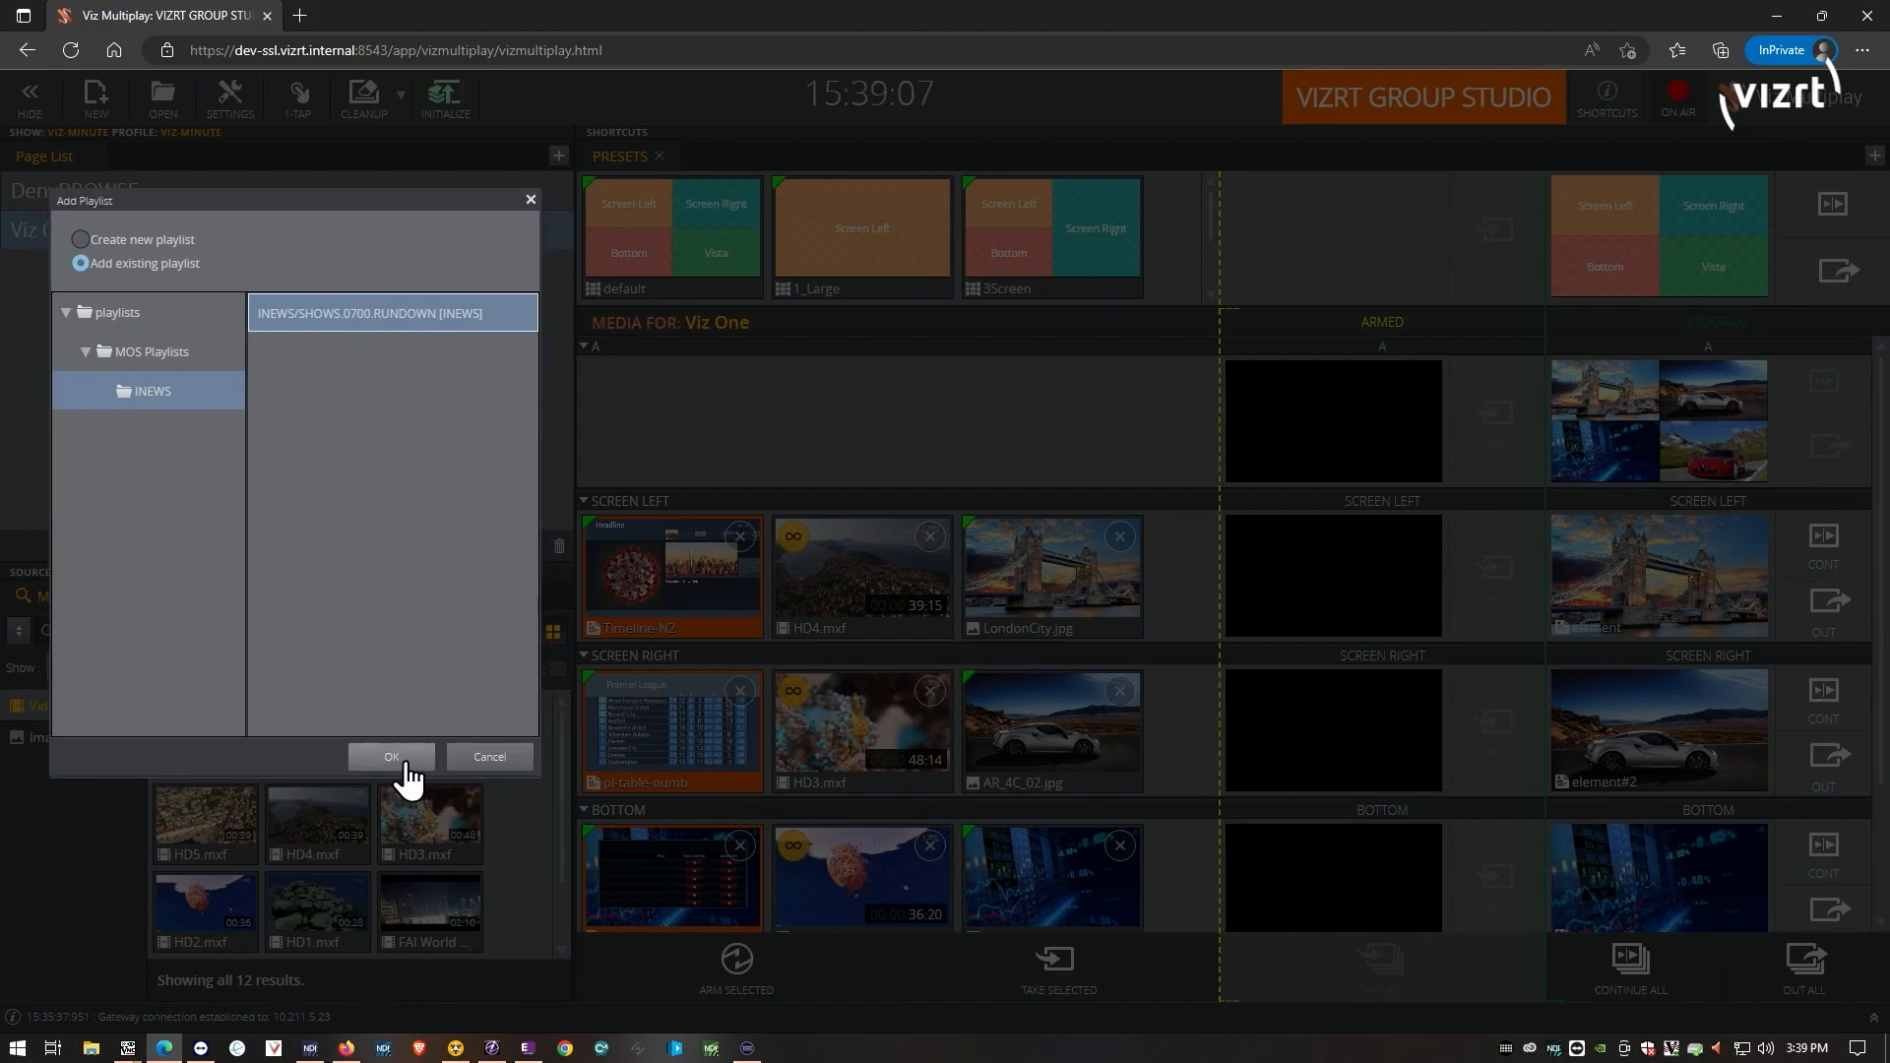
left_click(391, 756)
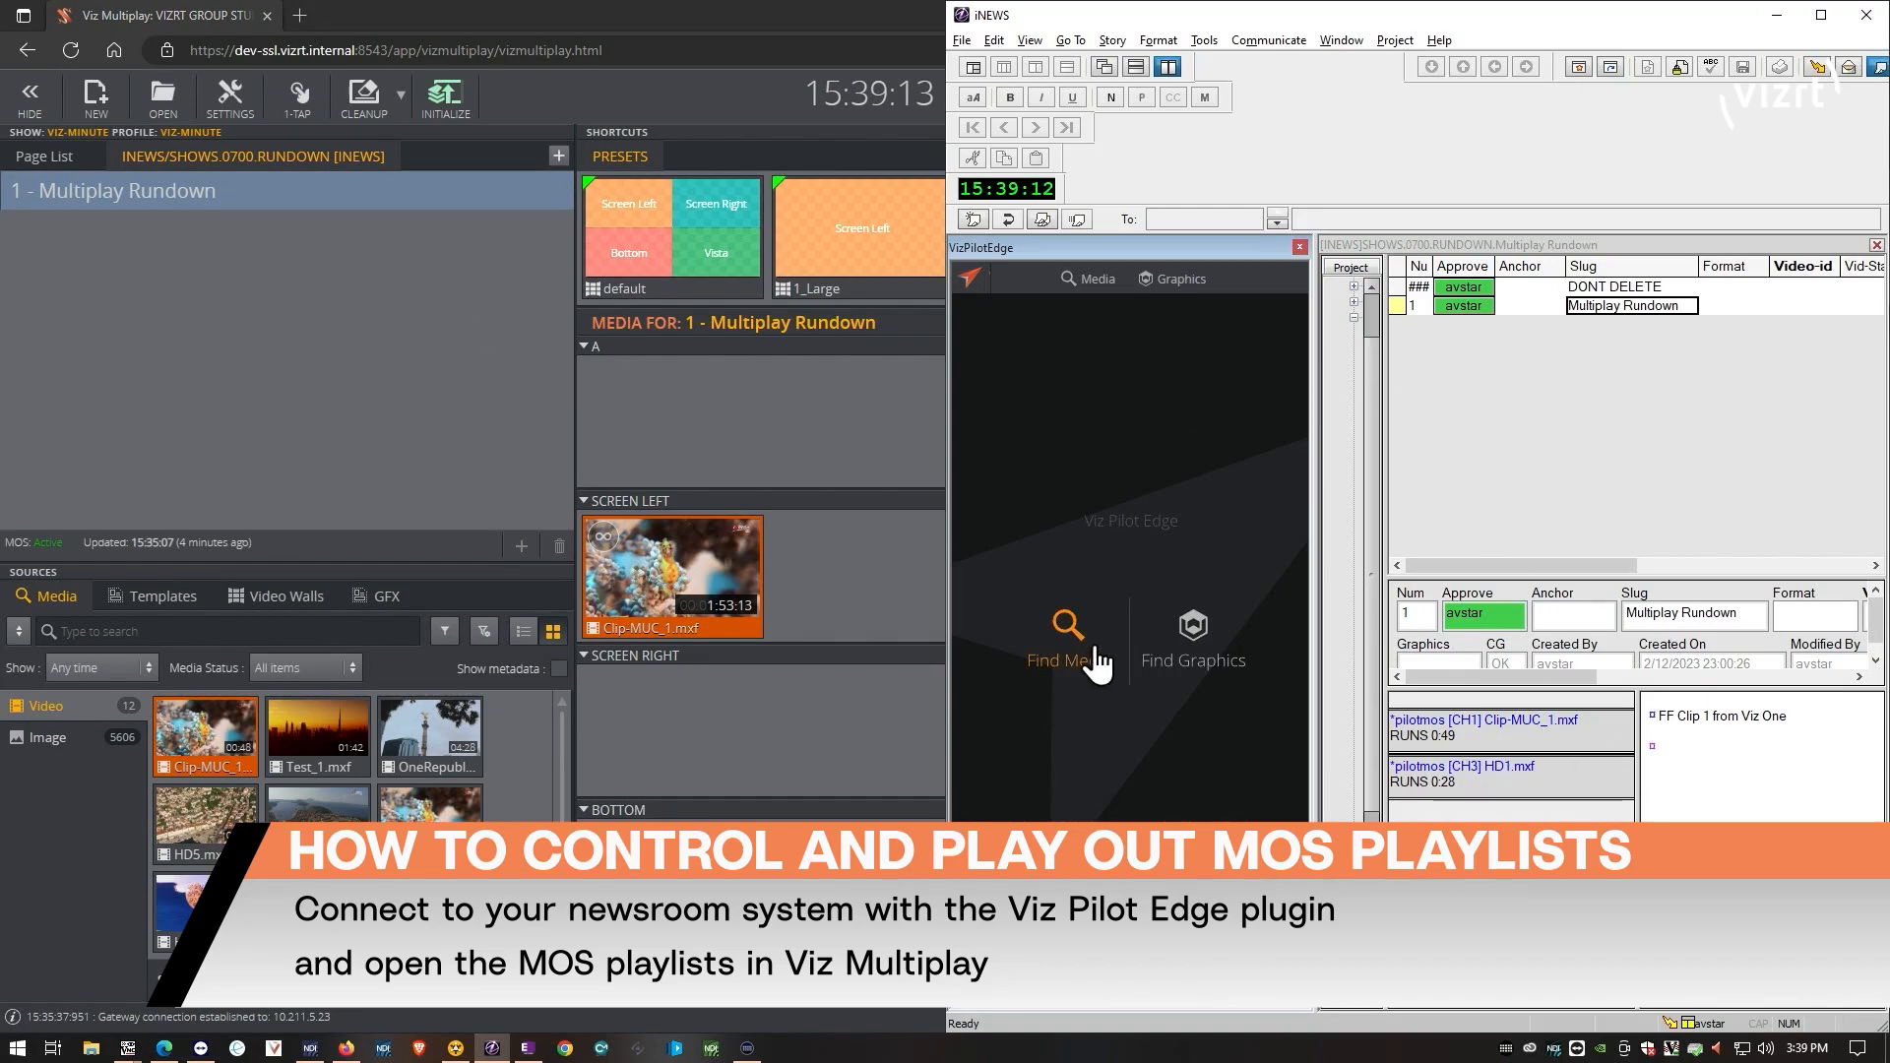
- Add HD4.mxf from Find Media to the story, assigned to channel CH2
left_click(1067, 627)
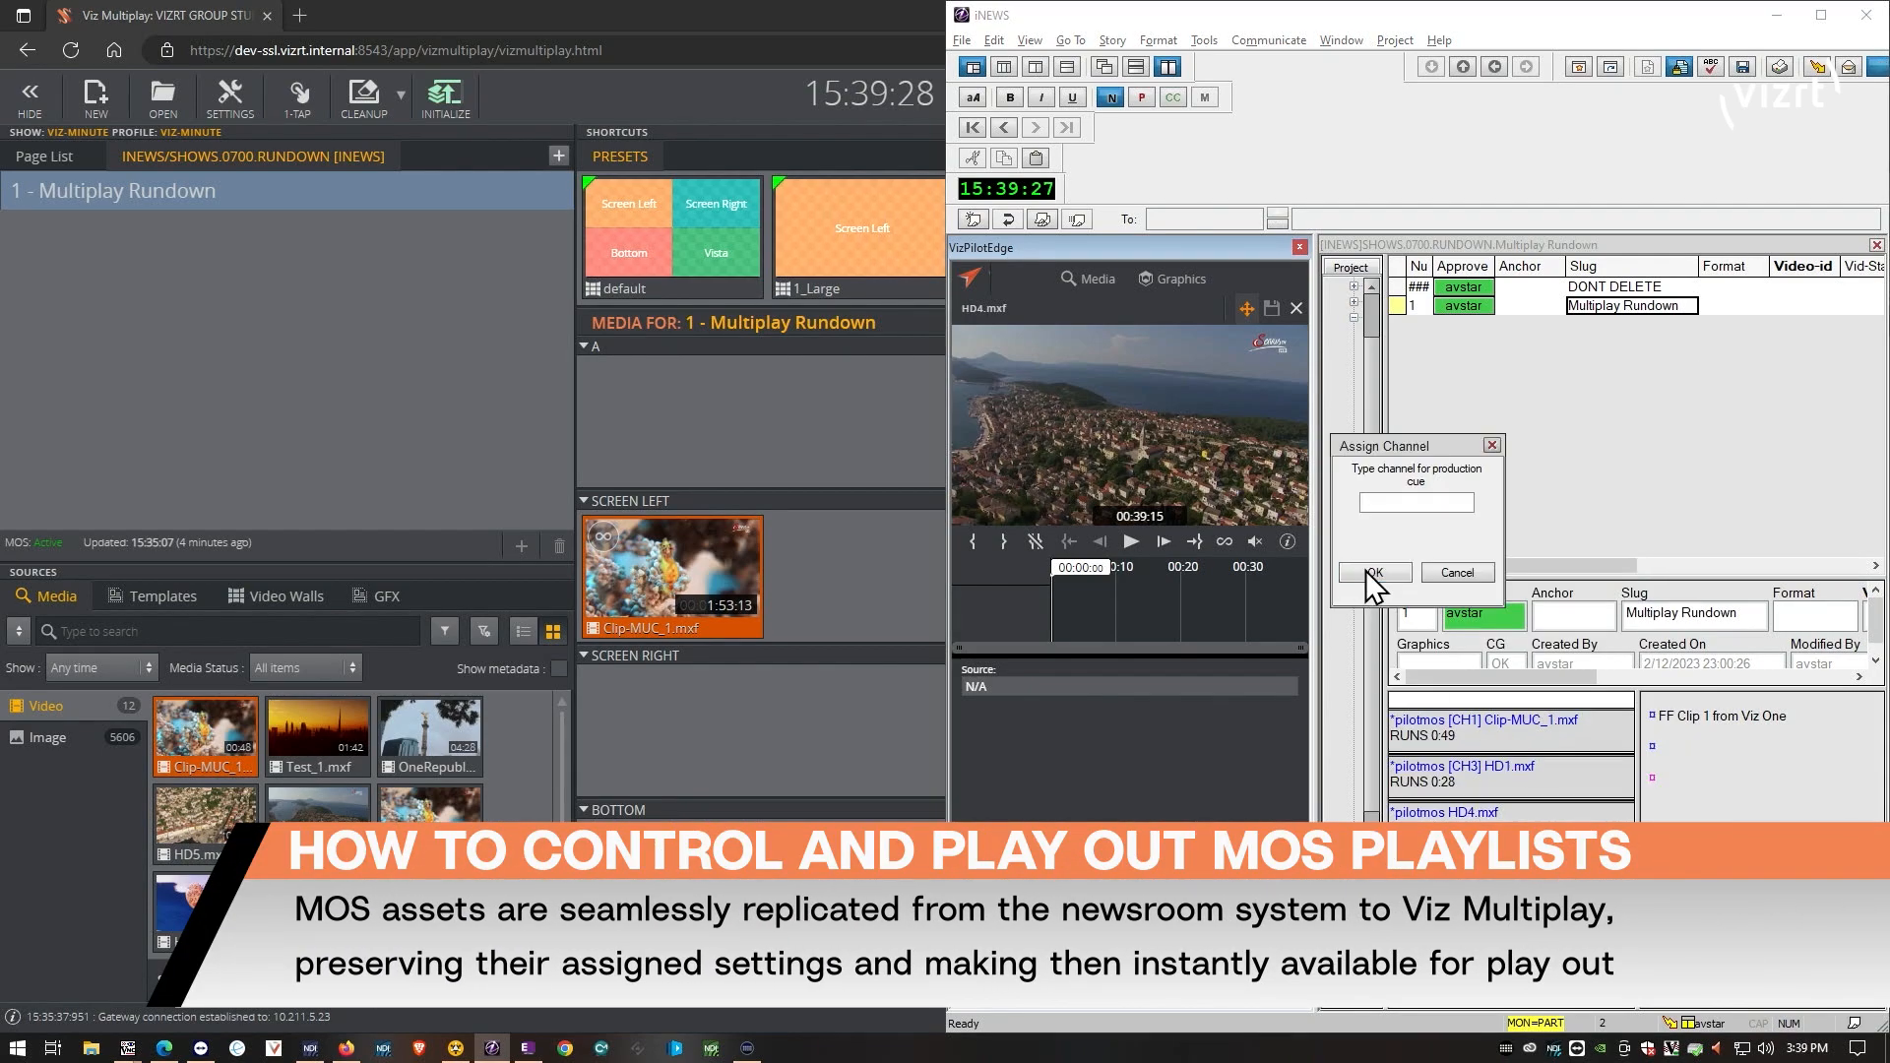
type("CH2")
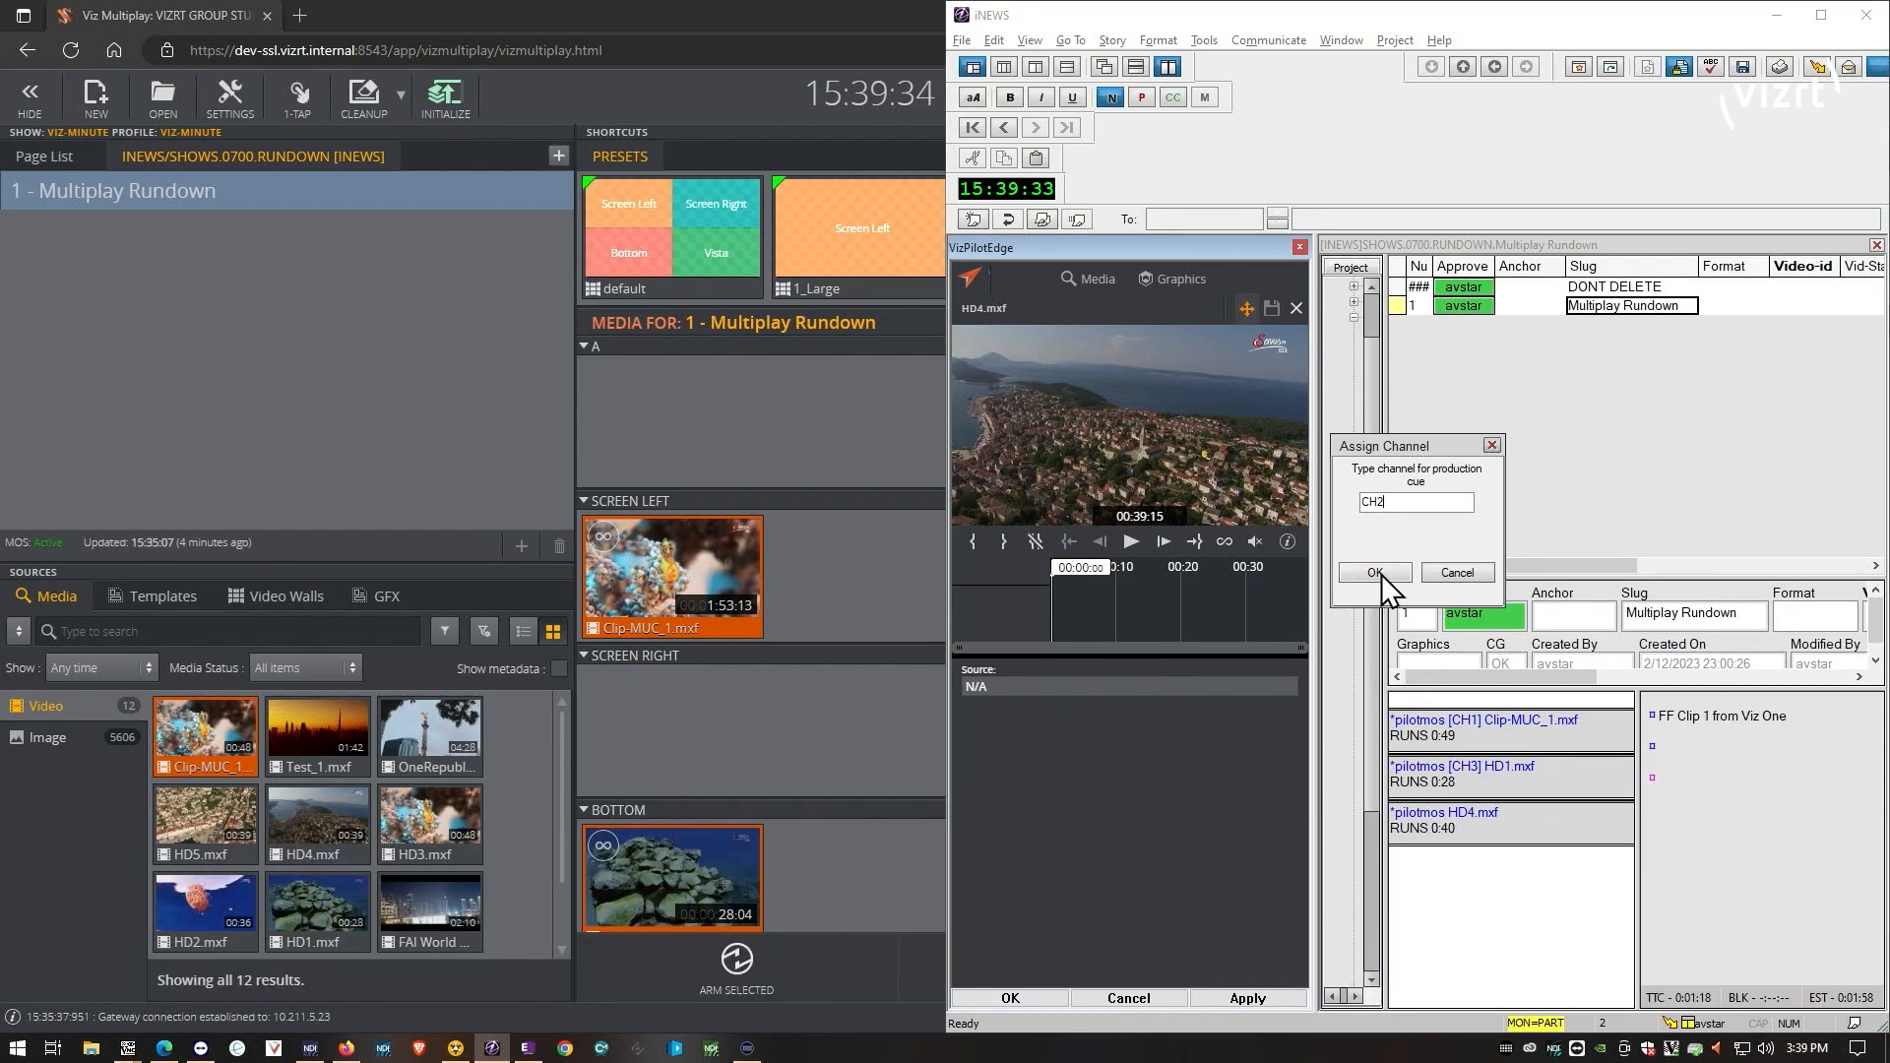
left_click(1374, 573)
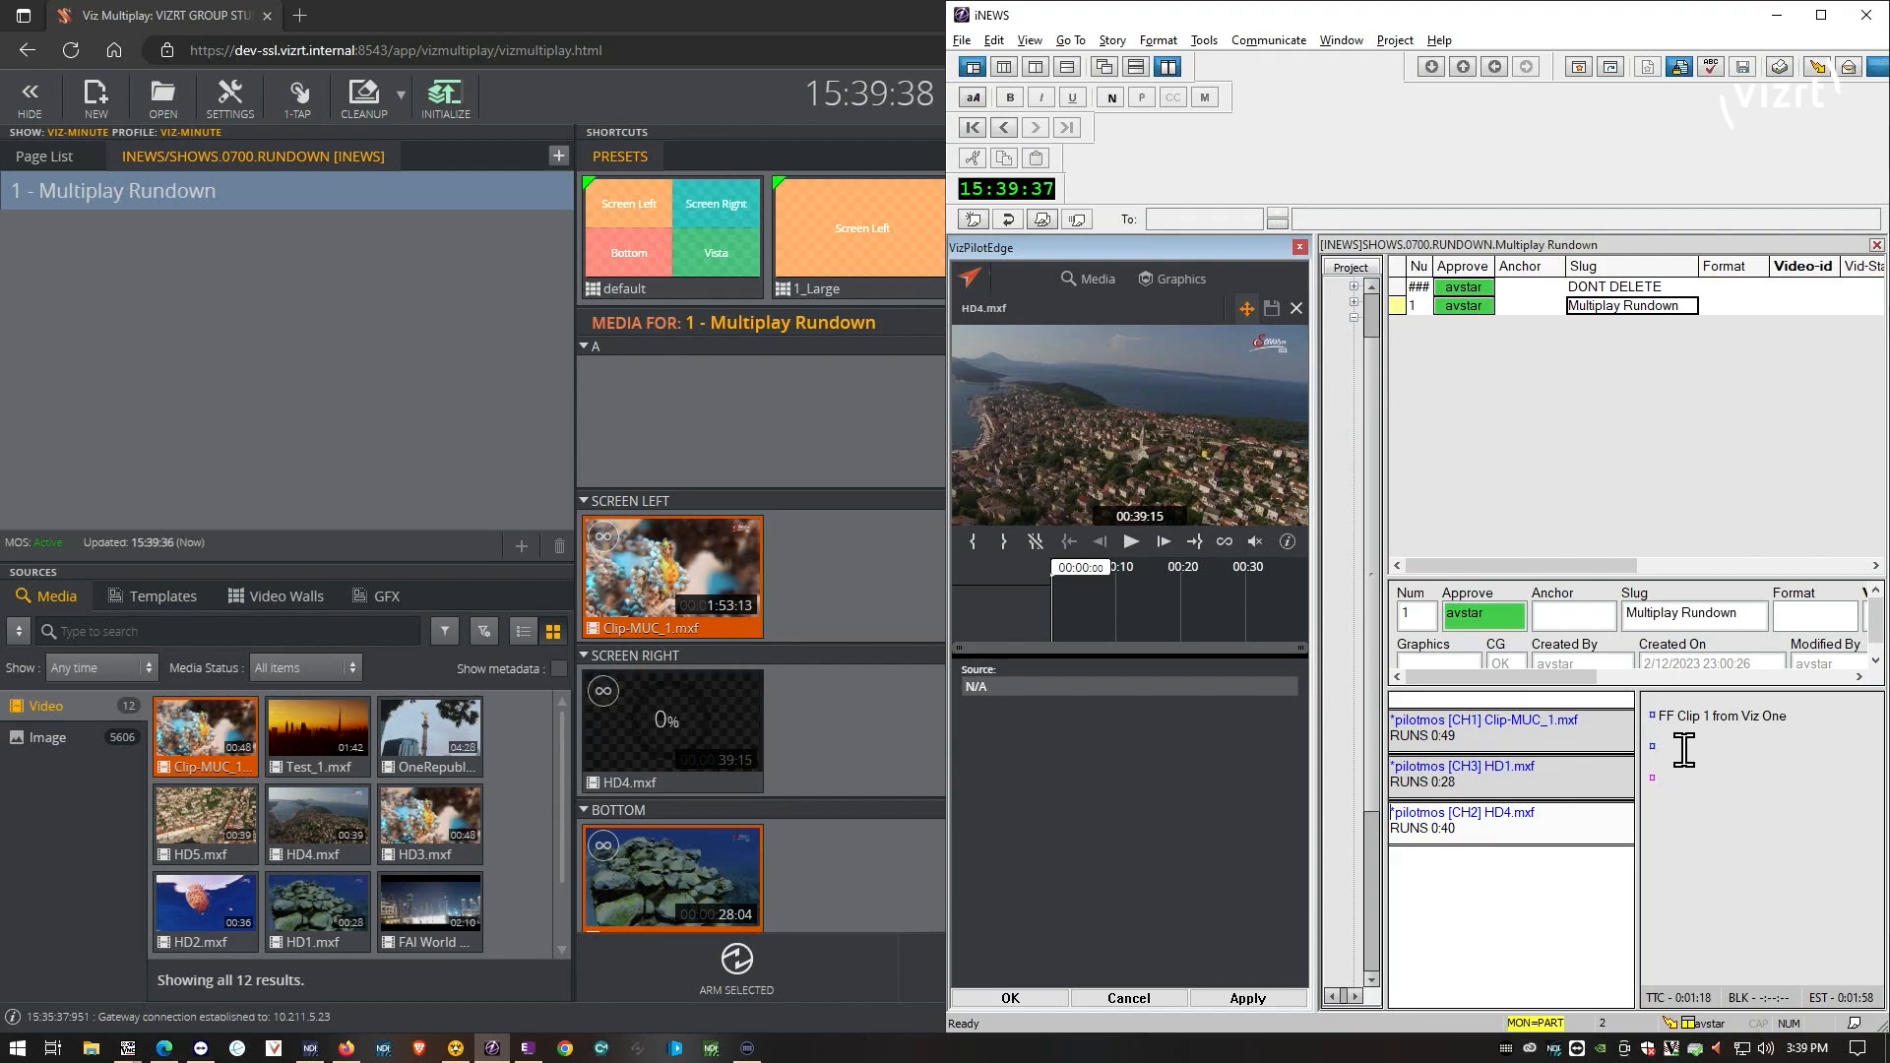
- Arm Clip-MUC_1.mxf and HD4.mxf for Screen Left and Screen Right
left_click(671, 732)
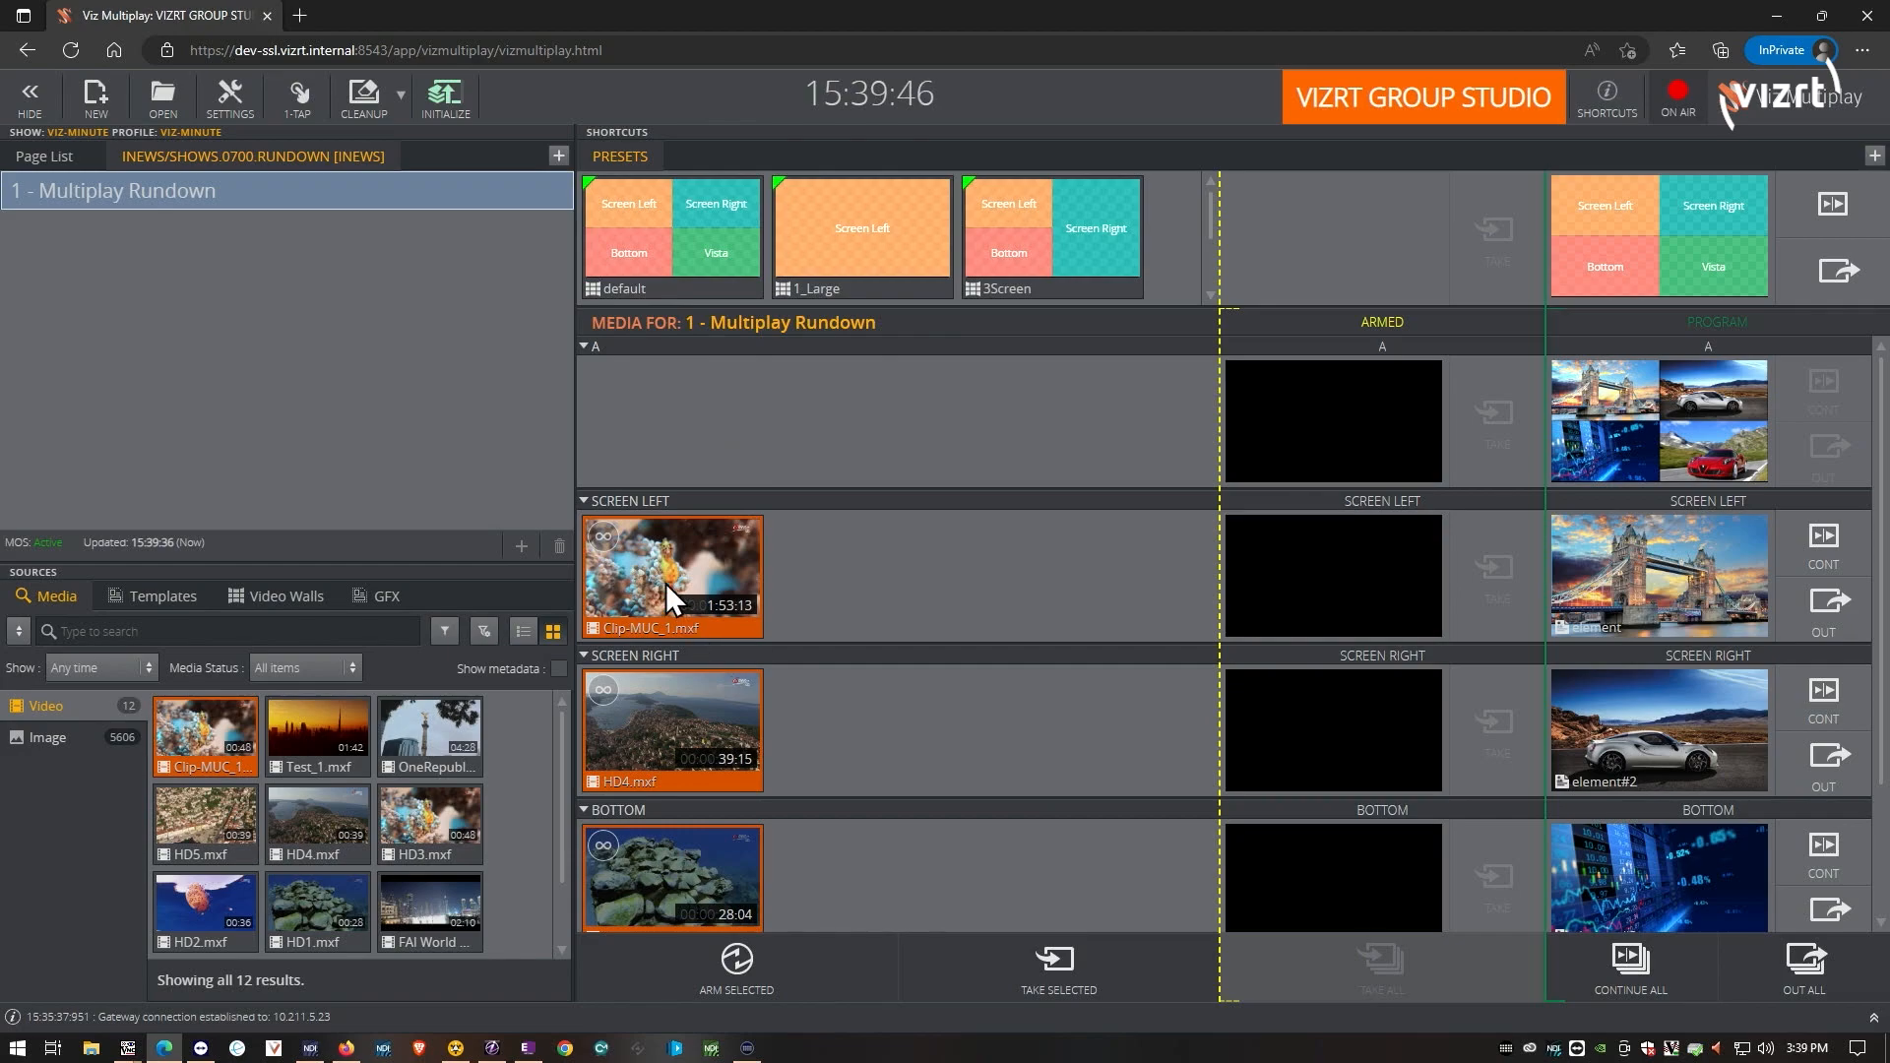
left_click(734, 966)
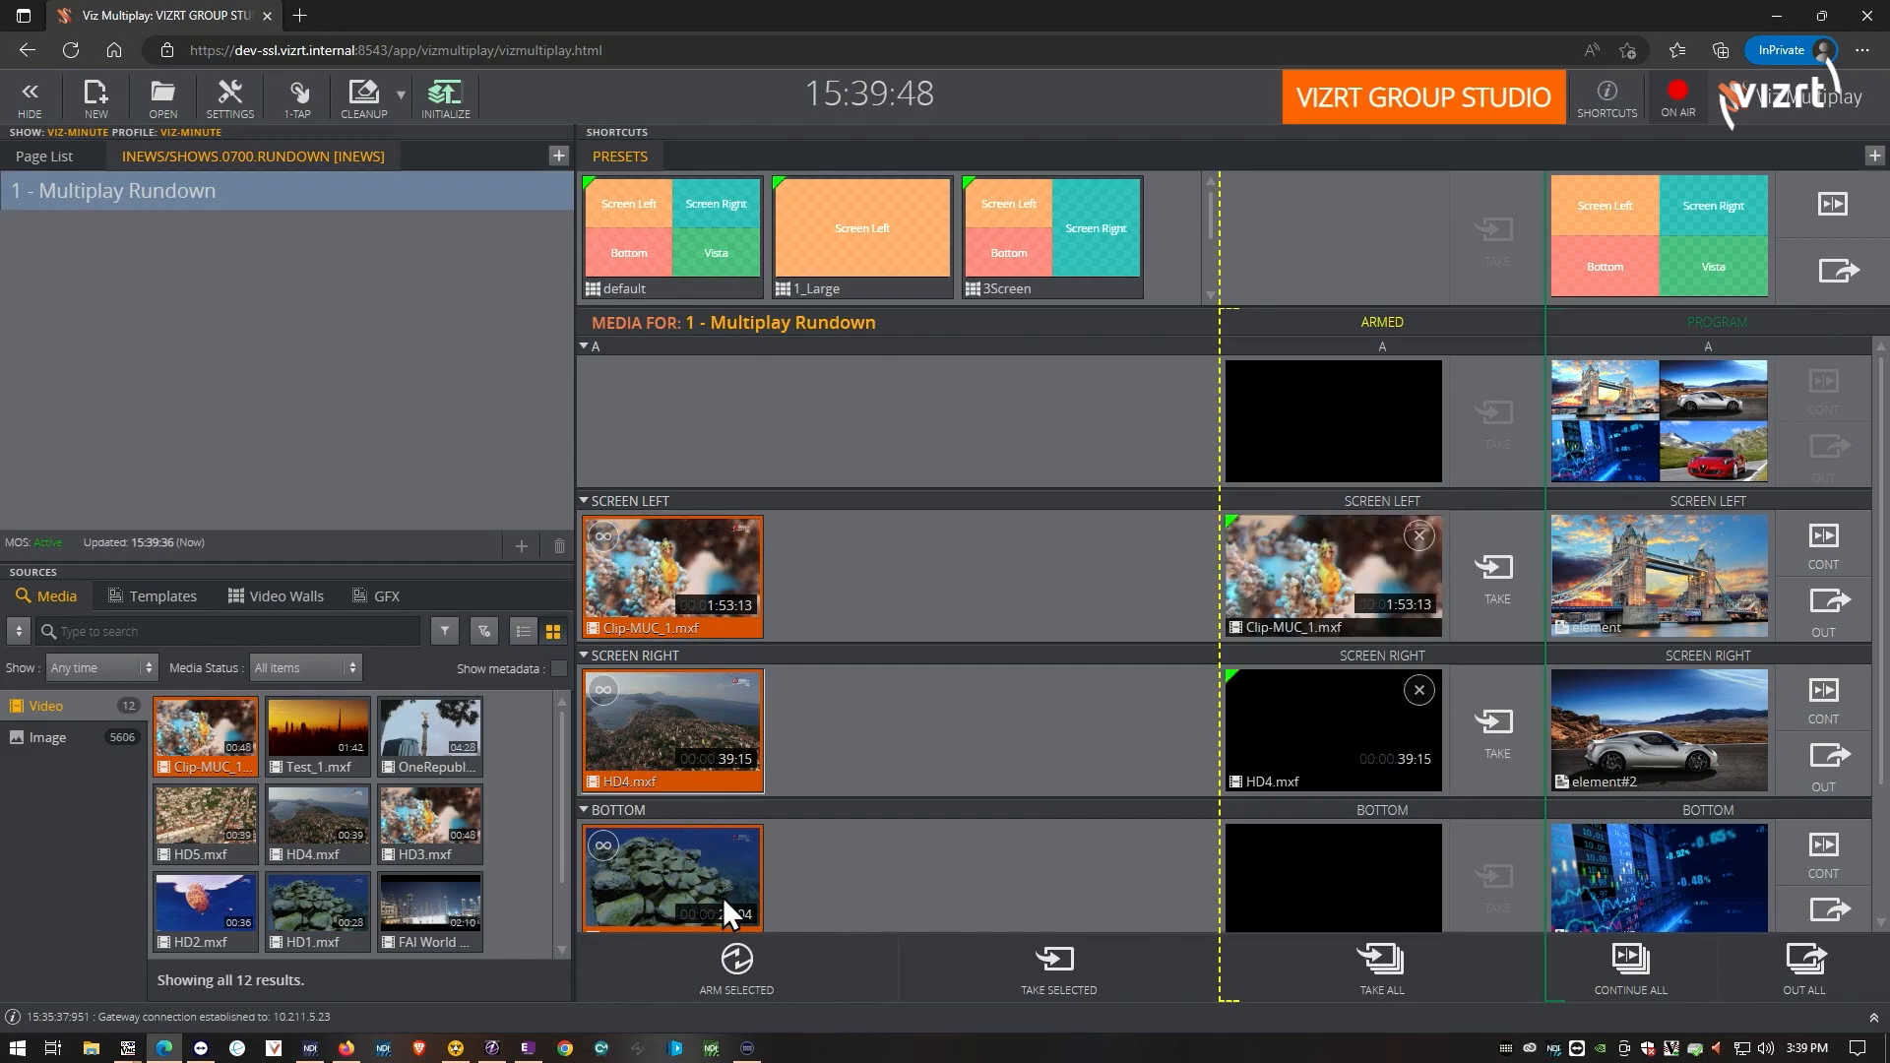